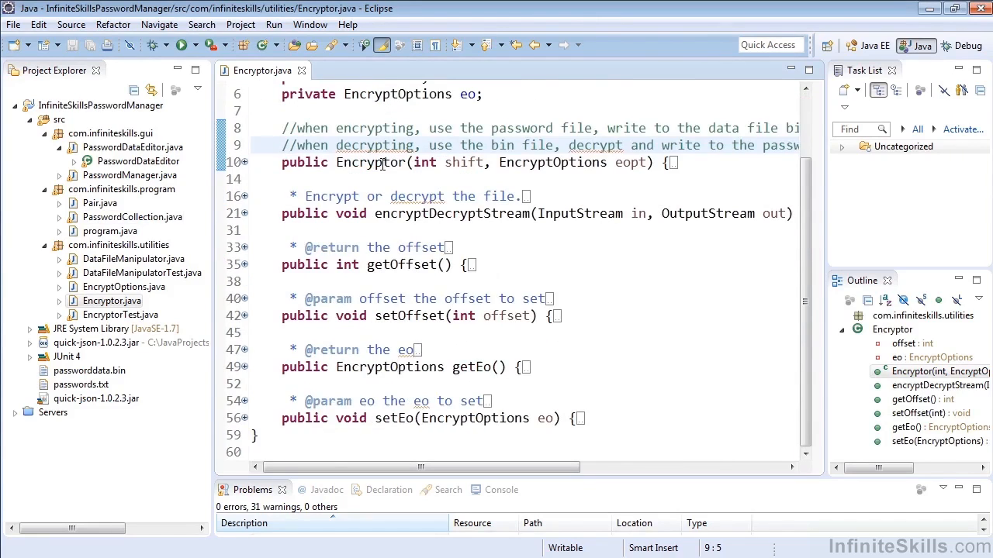
mouse_move(369, 232)
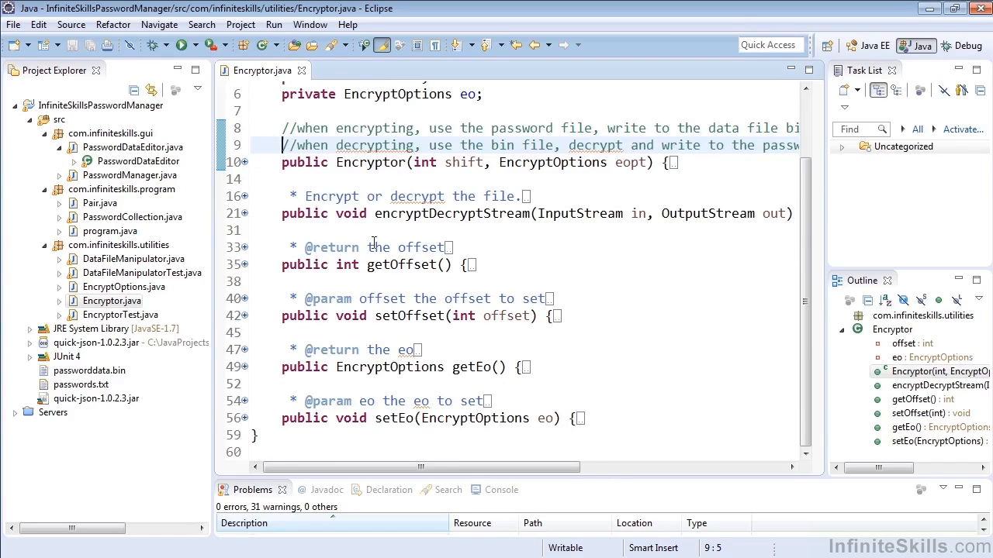
mouse_move(419, 400)
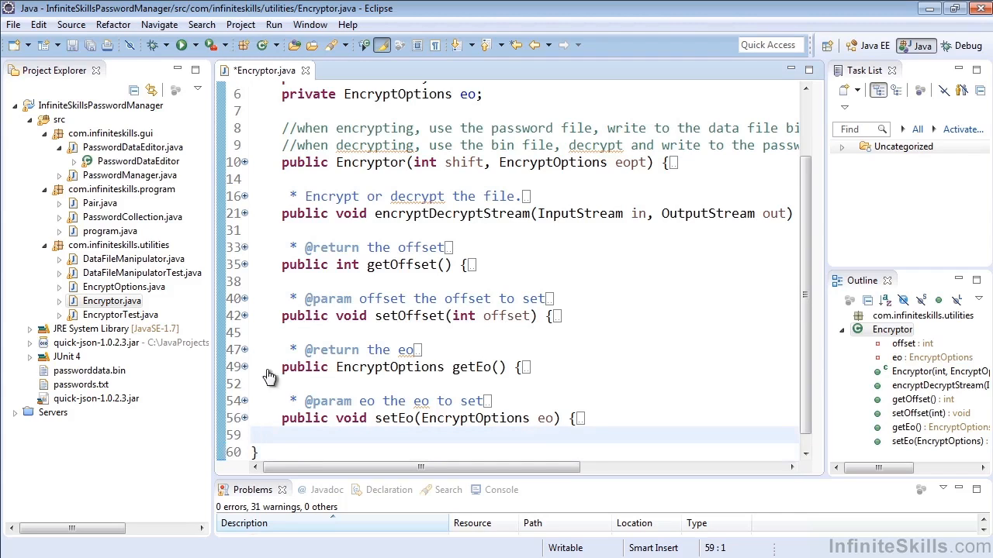
- Start Generate toString() for Encryptor with the offset and eo fields included
left_click(74, 25)
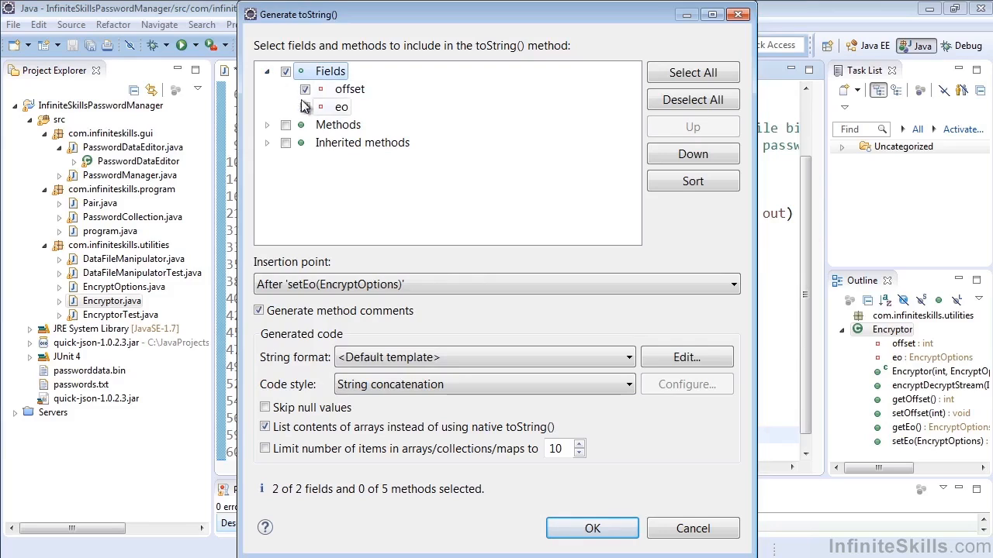
left_click(266, 124)
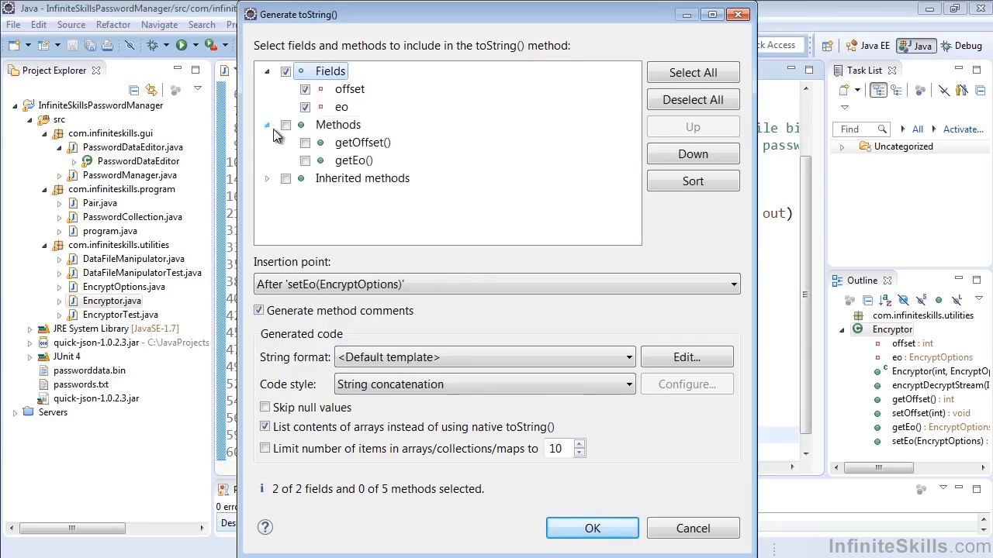
left_click(267, 143)
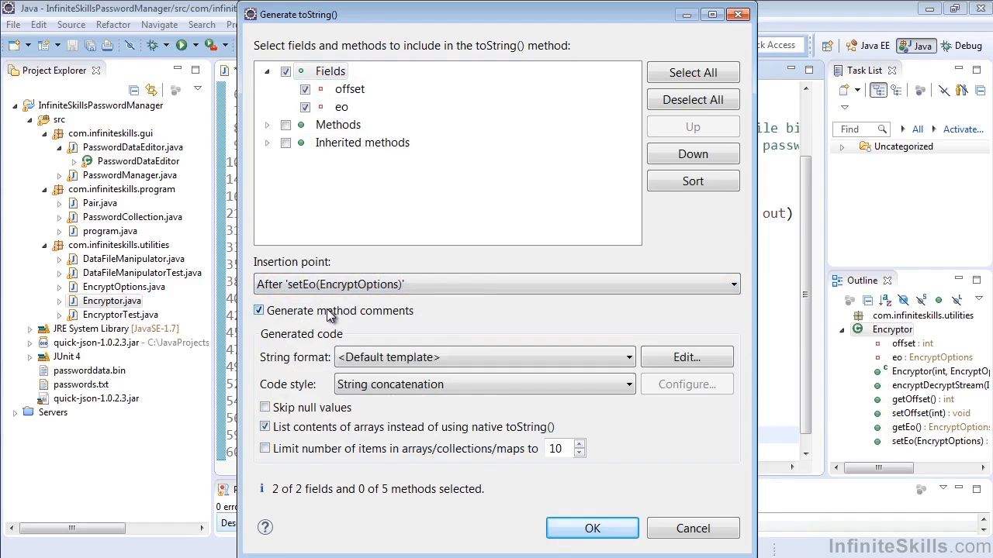
mouse_move(313, 370)
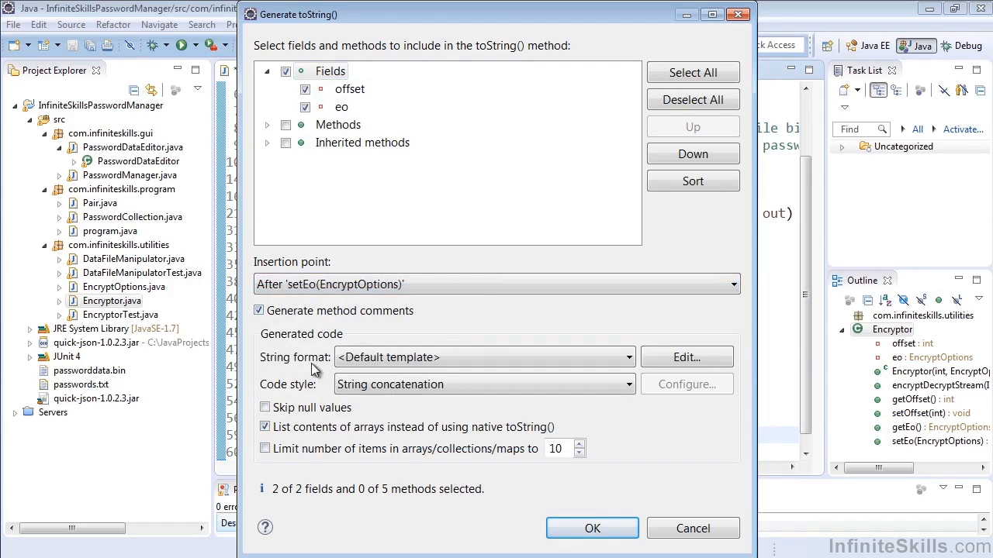
mouse_move(295, 369)
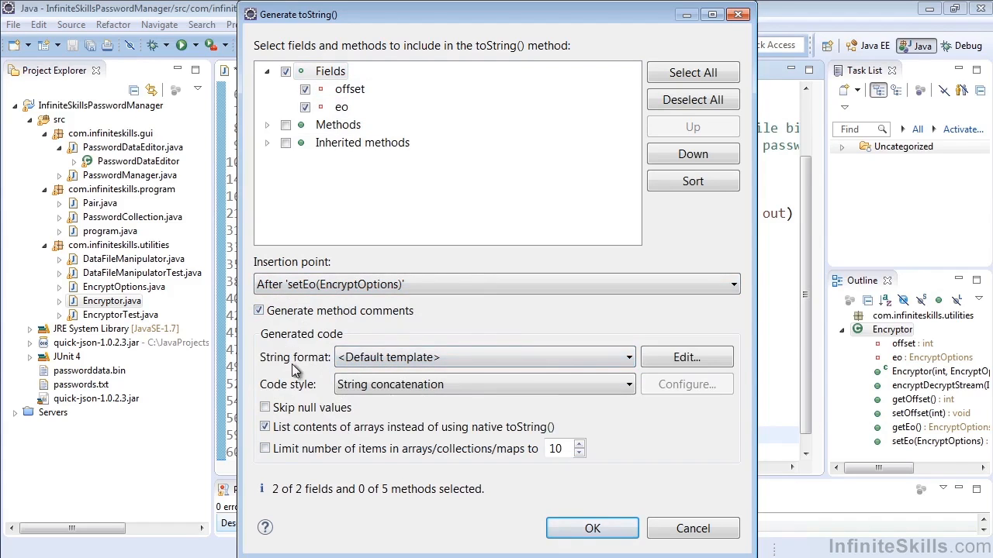
- Choose String.format/MessageFormat code style and leave the array item limit unchecked
left_click(484, 385)
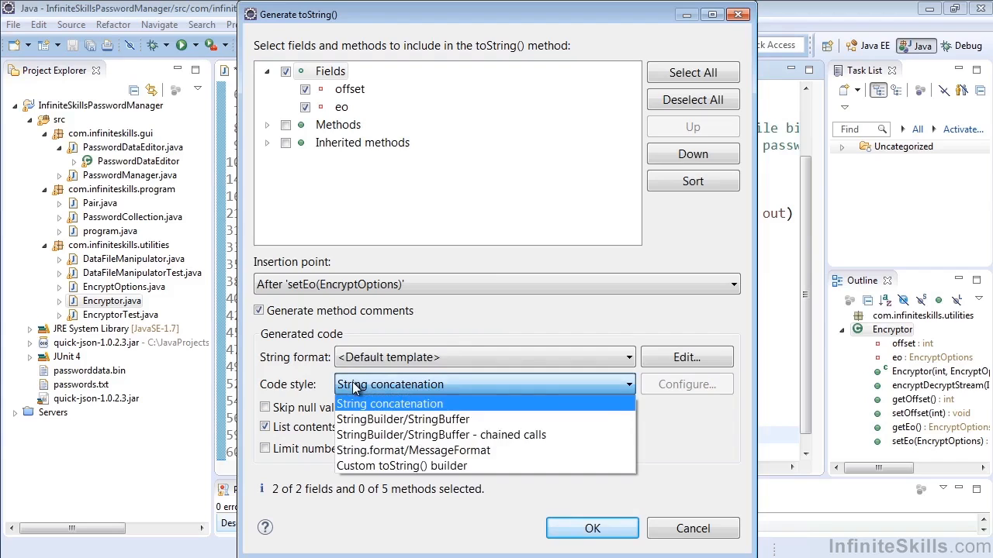
mouse_move(405, 418)
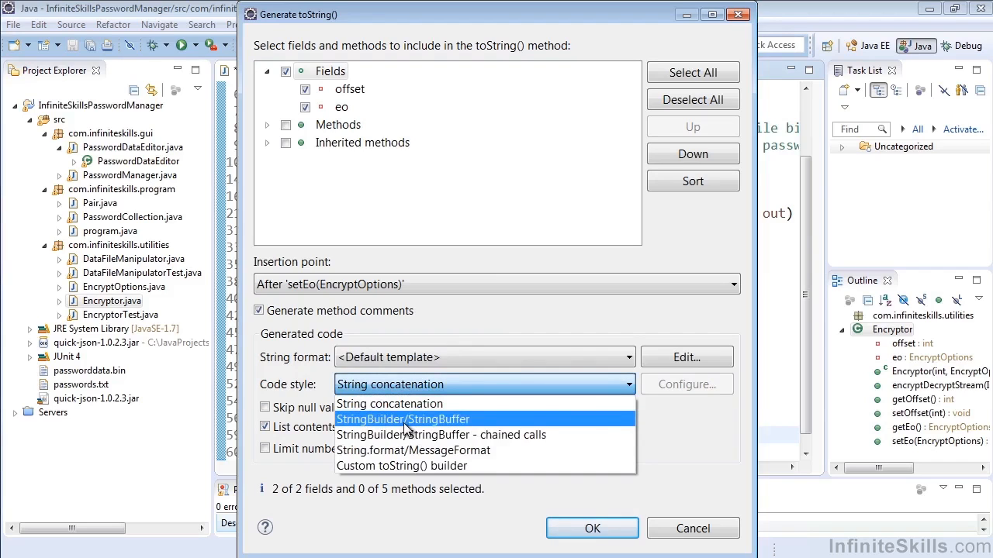
mouse_move(403, 450)
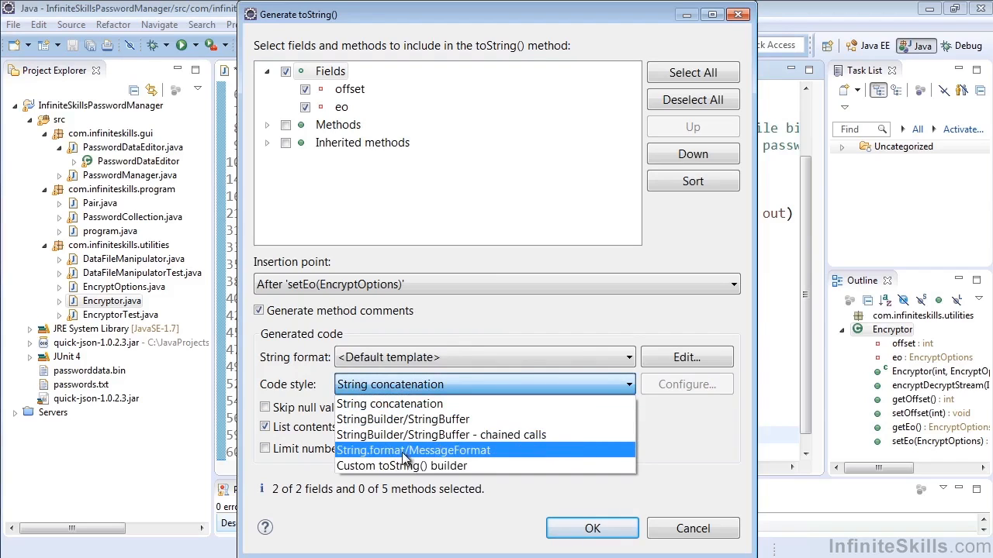
mouse_move(399, 466)
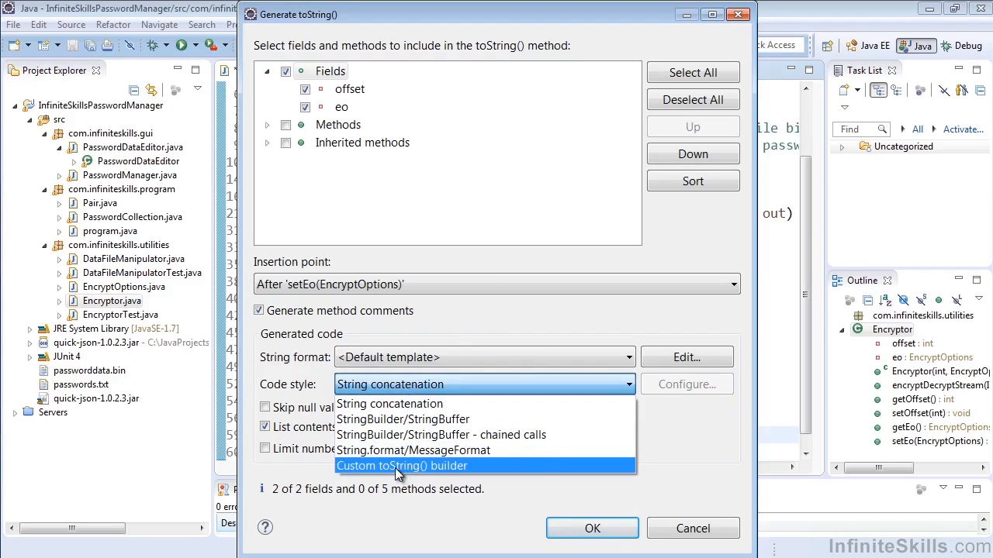
left_click(416, 450)
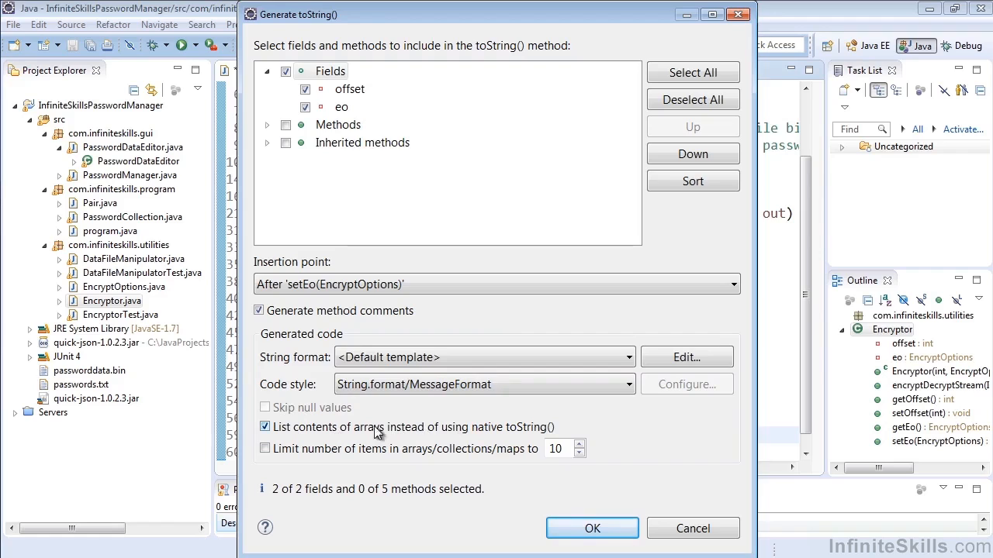
left_click(265, 450)
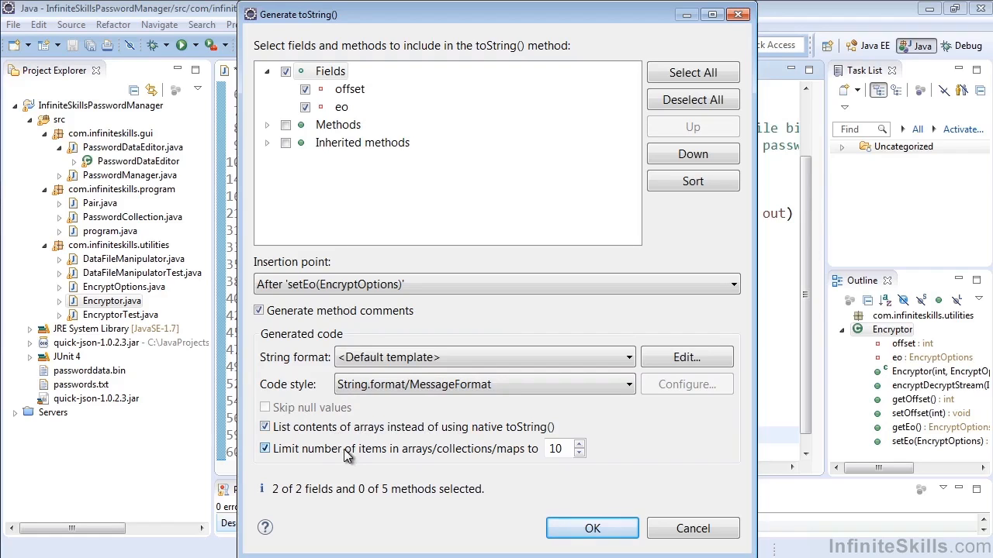
triple_click(558, 449)
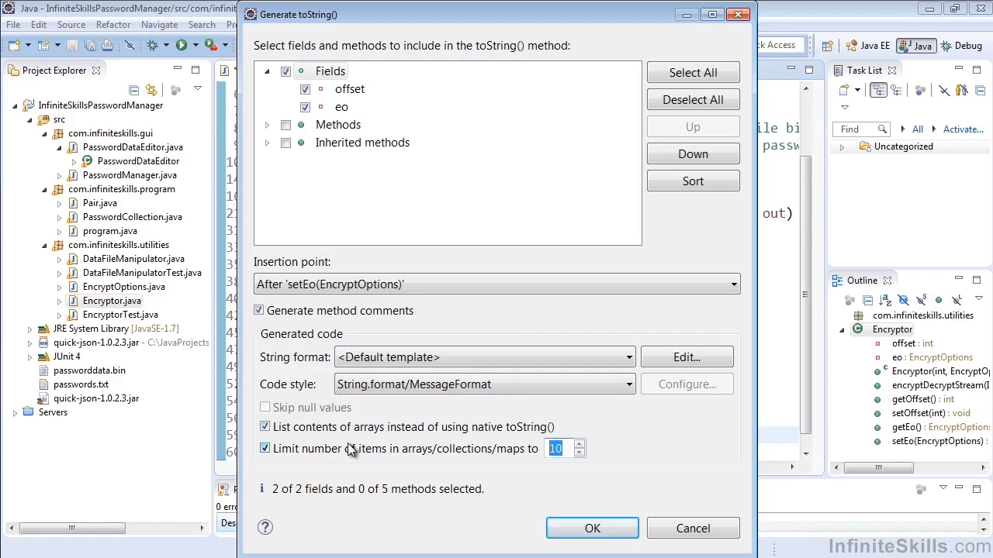
left_click(263, 428)
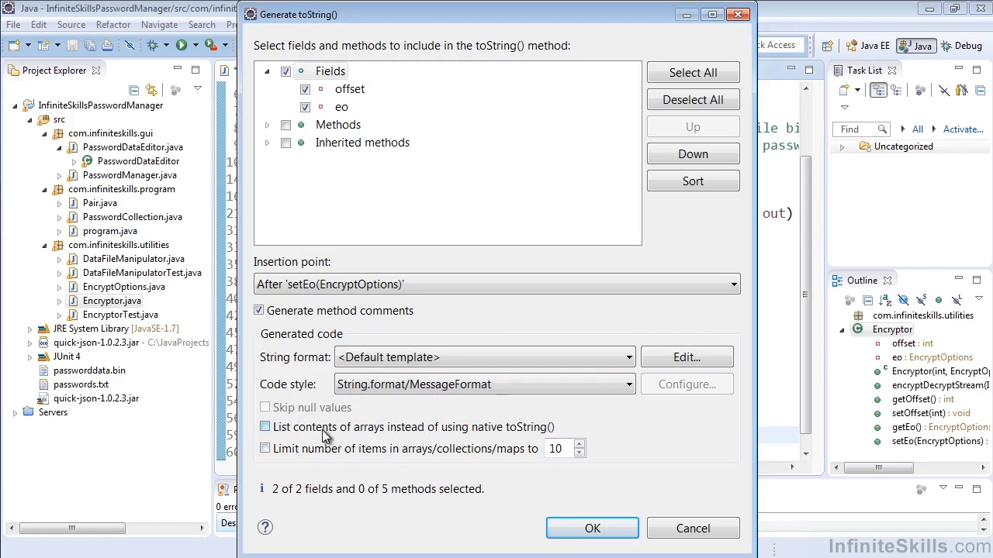
left_click(265, 428)
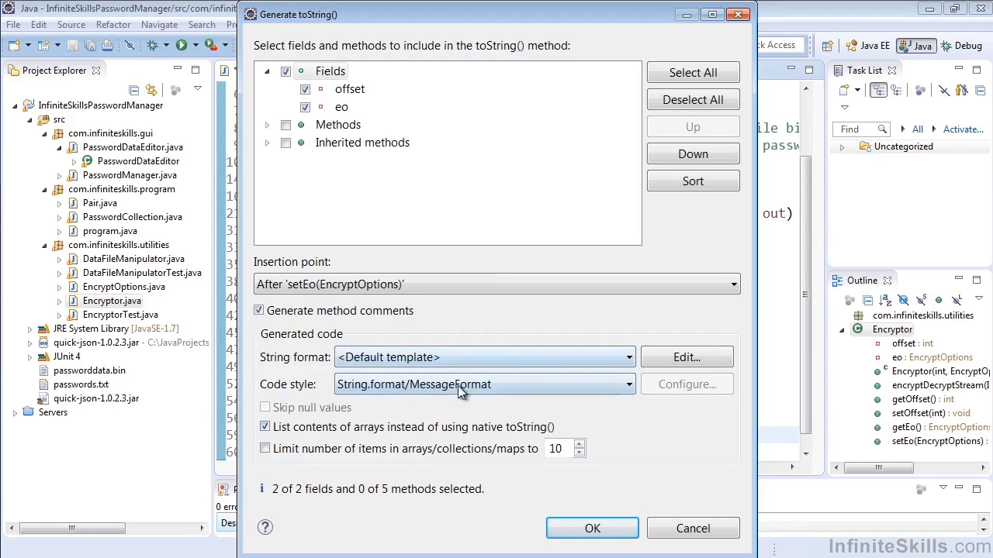
- Generate the String.format toString() and bring the Generate toString() options back up
left_click(592, 527)
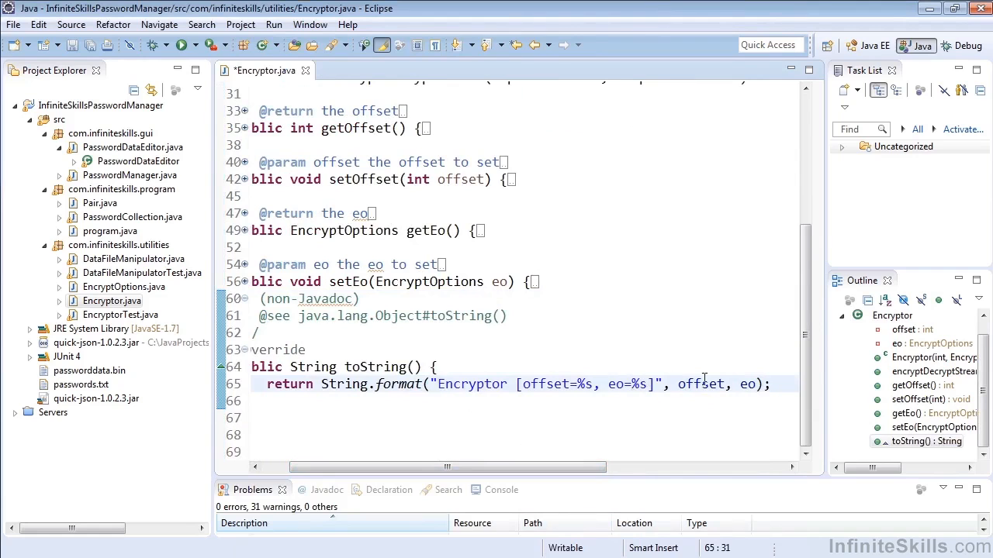
double_click(748, 384)
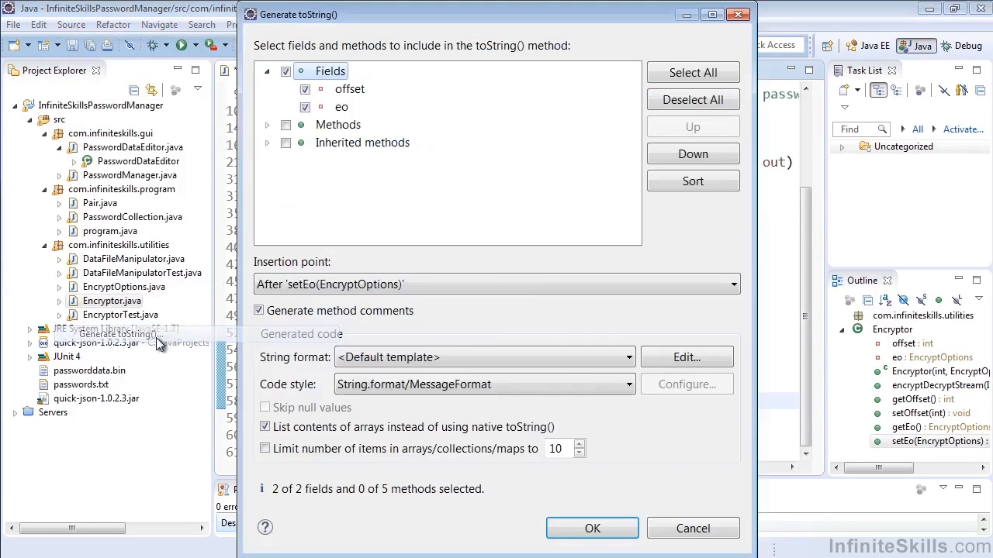
- Try String concatenation, then settle on a single String.format toString() using offset and eo
left_click(484, 384)
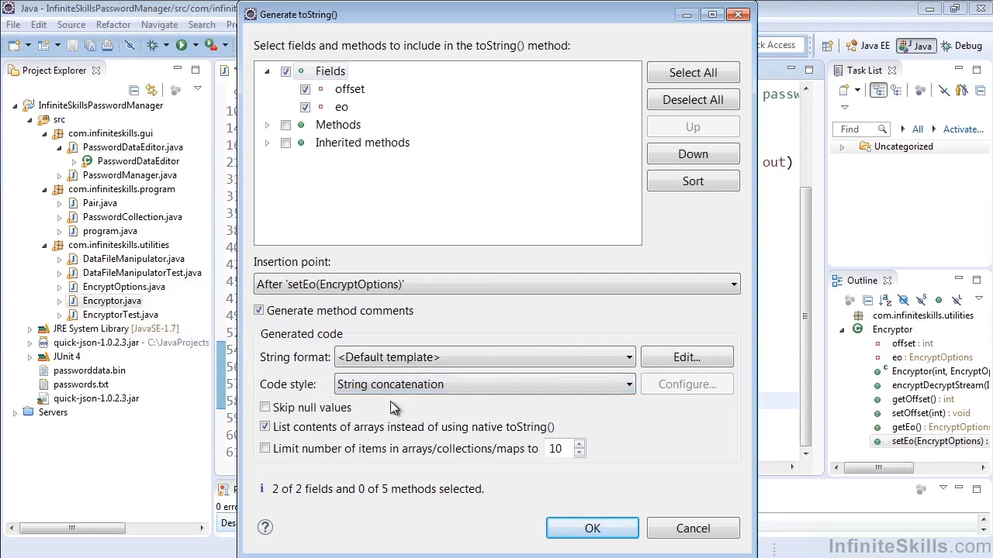
left_click(593, 527)
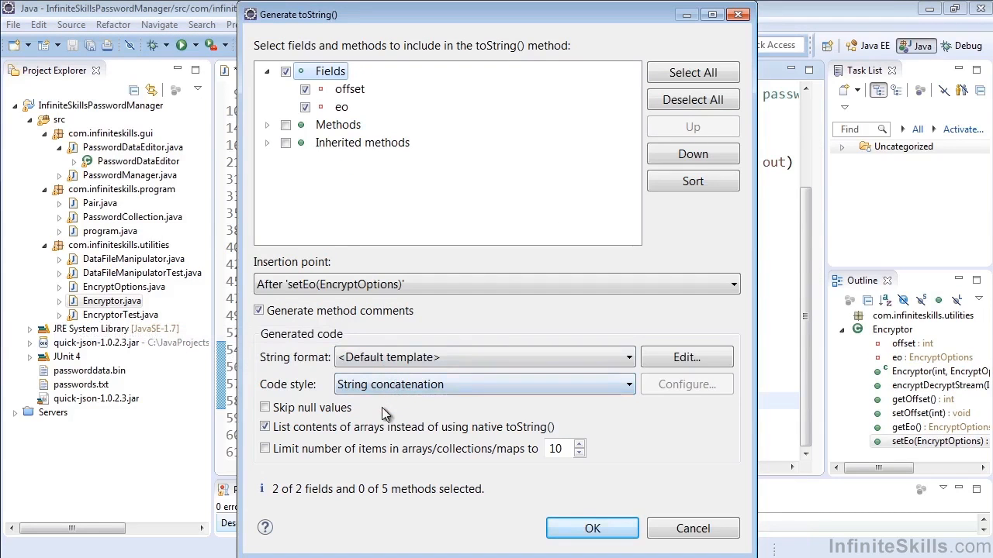
left_click(484, 385)
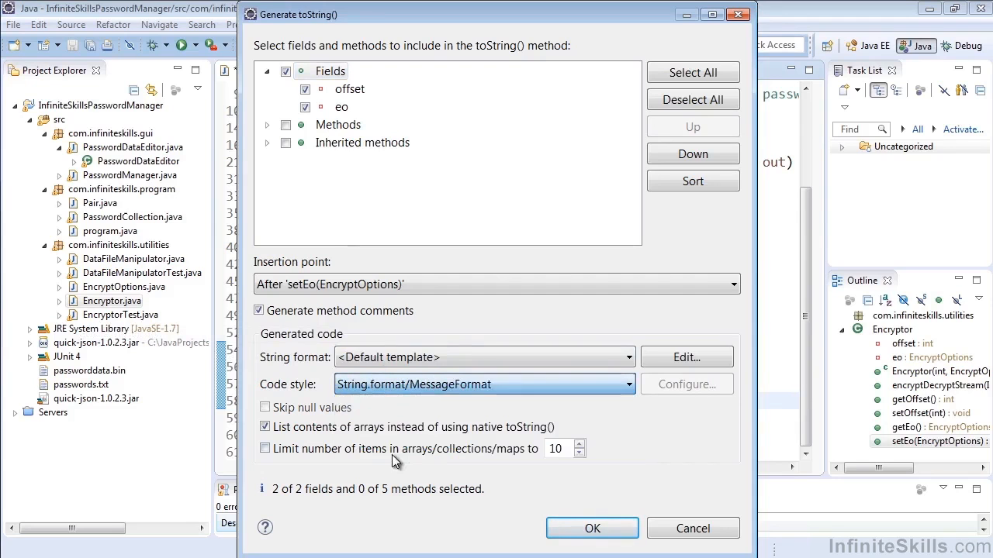
left_click(593, 528)
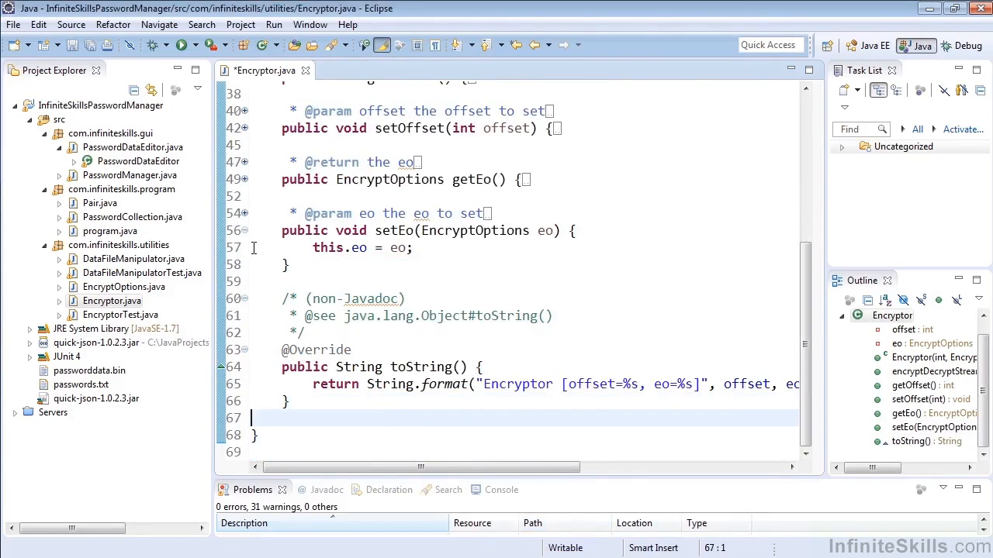
- Begin generating hashCode() and equals() with eo and offset checked
left_click(72, 25)
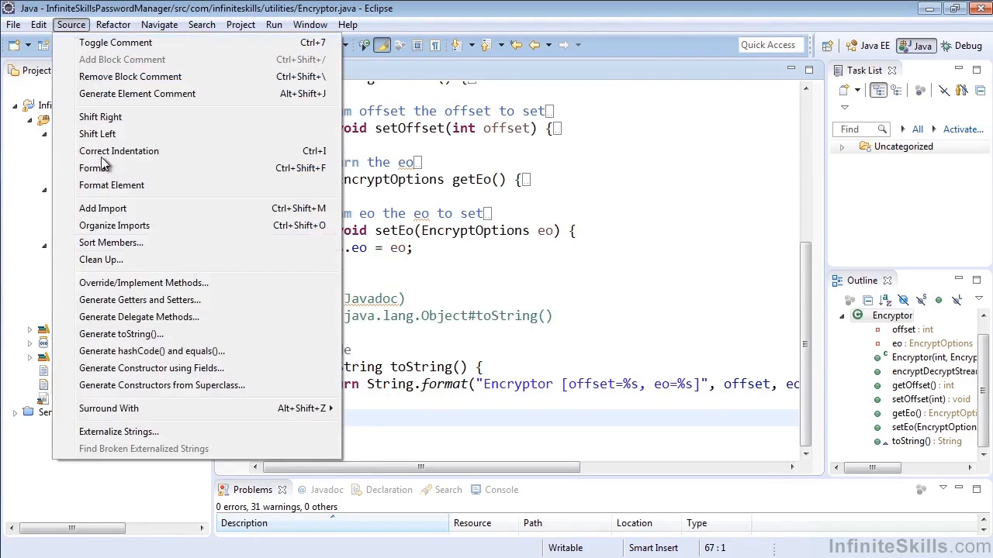
mouse_move(152, 350)
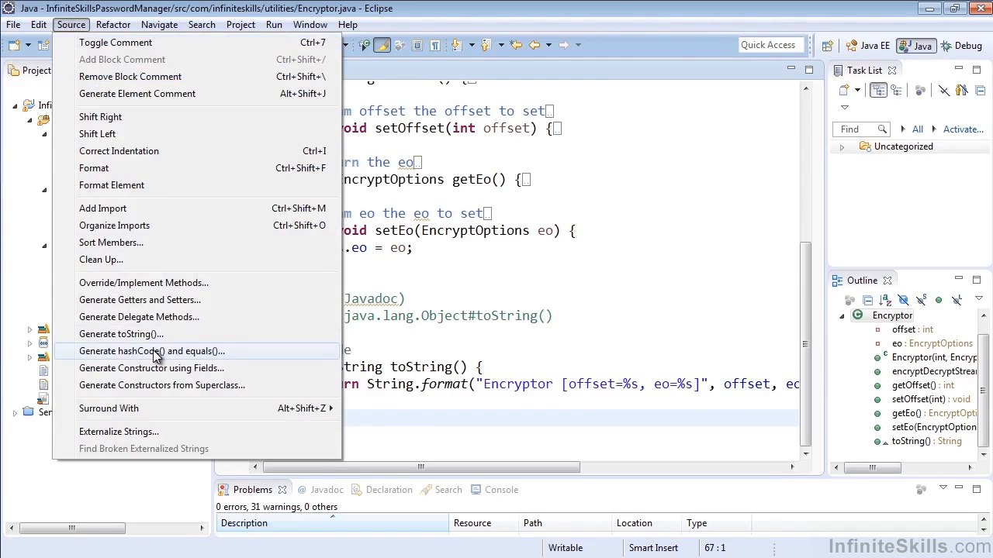
mouse_move(167, 354)
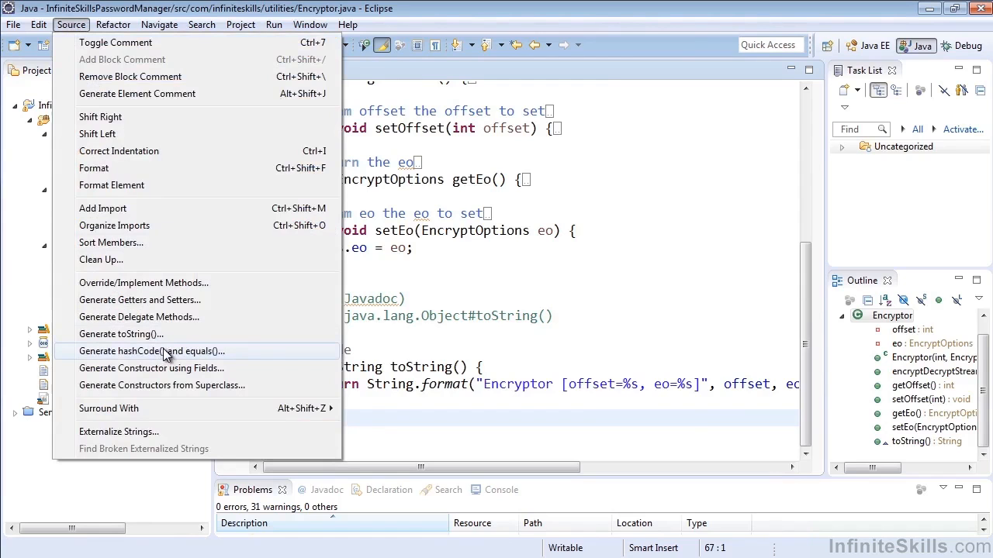
left_click(152, 351)
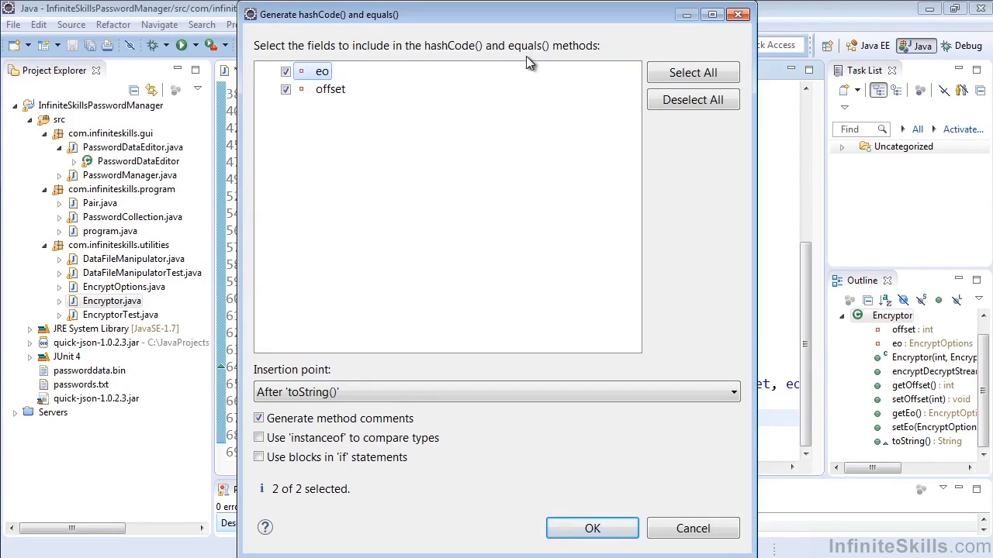
left_click(286, 88)
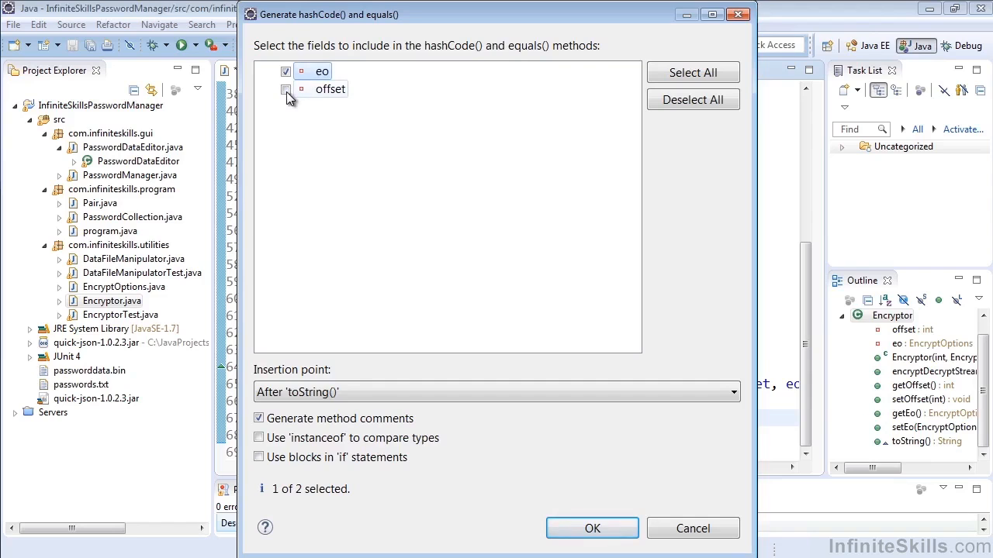
left_click(285, 88)
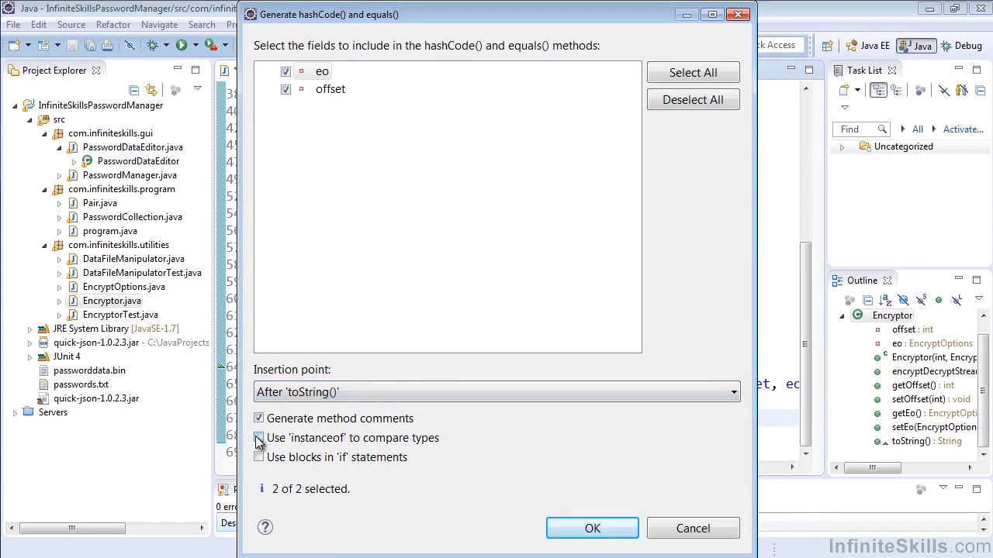
left_click(258, 438)
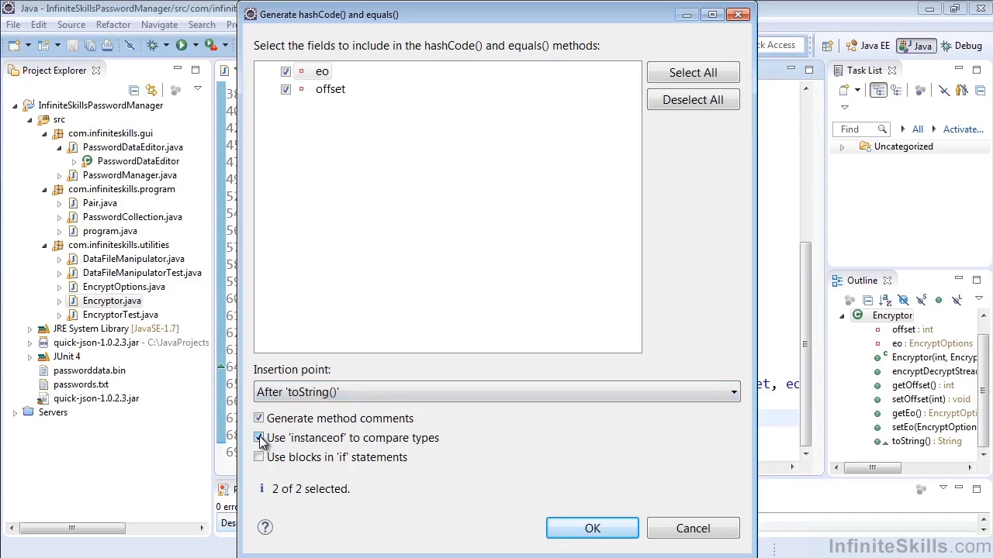
left_click(259, 456)
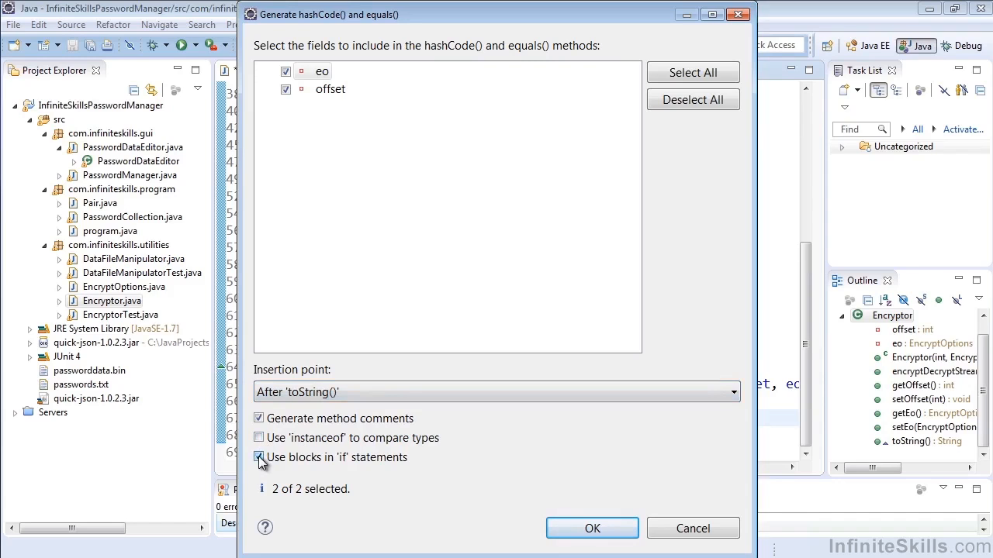
left_click(257, 458)
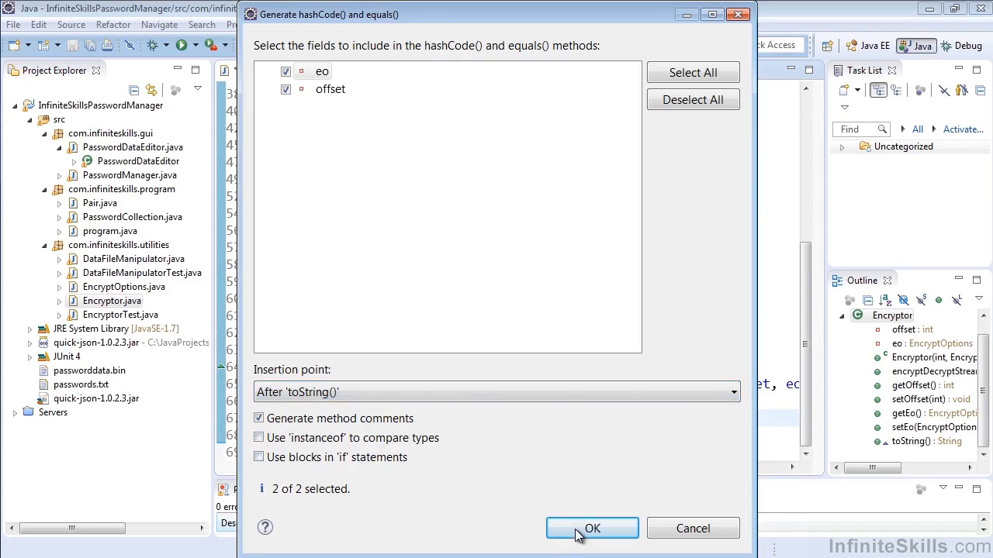
- Generate hashCode() and equals() from eo and offset and review them in the class
left_click(593, 527)
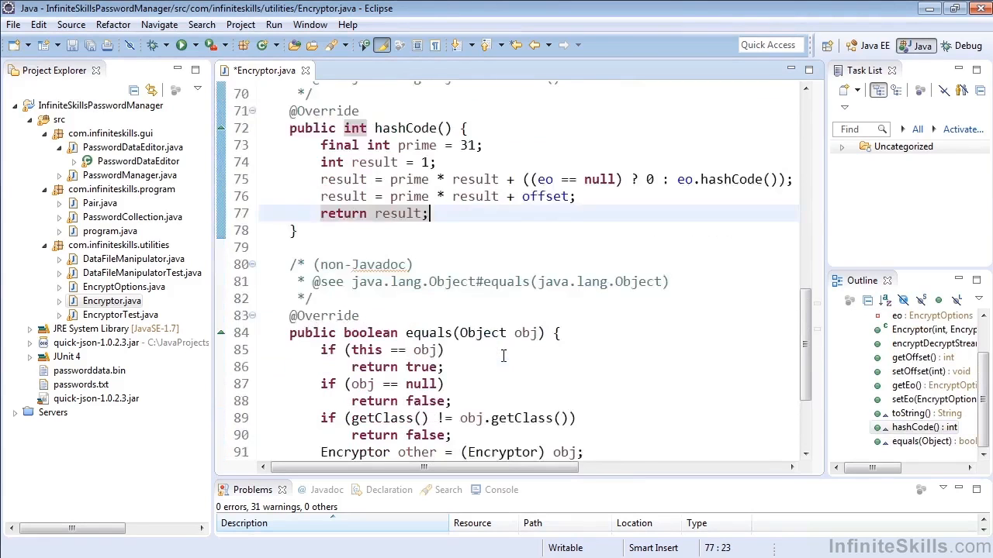
scroll("down", 3)
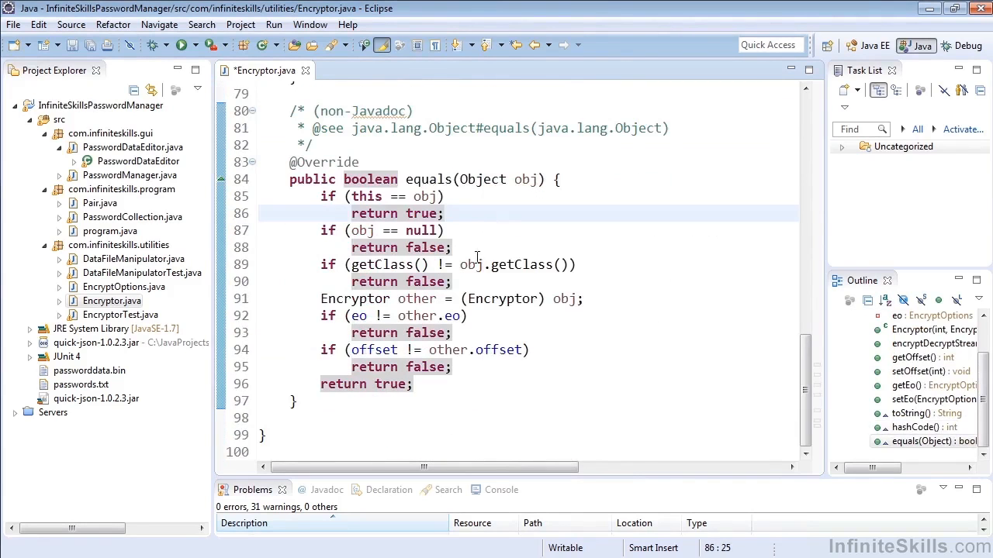